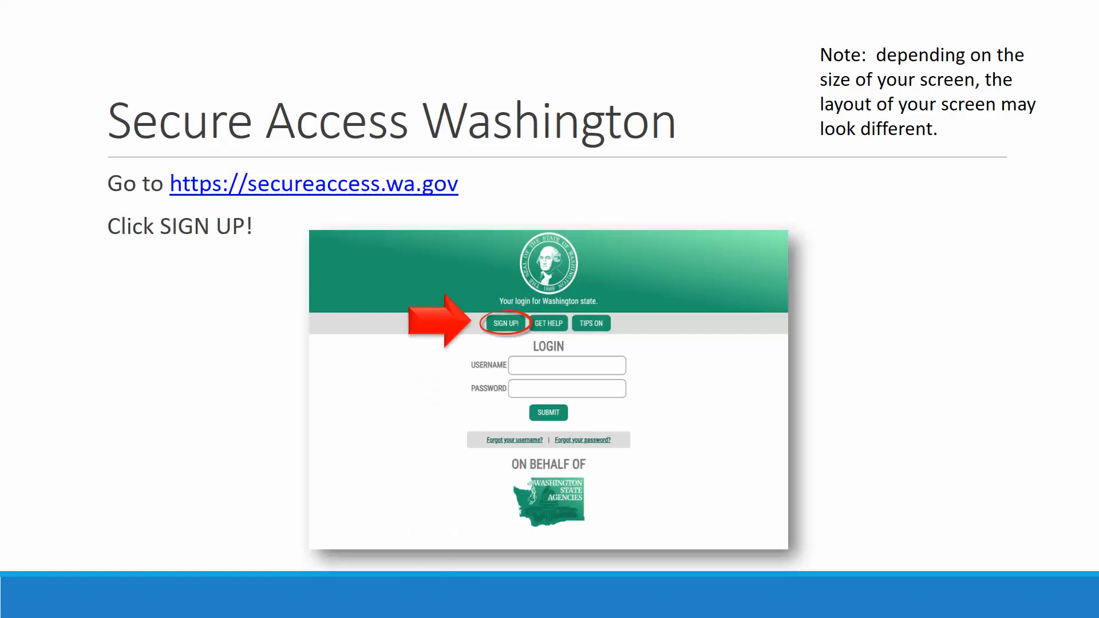
Step: Advance from the Secure Access Washington slide to the Sign Up registration form slide
click(507, 323)
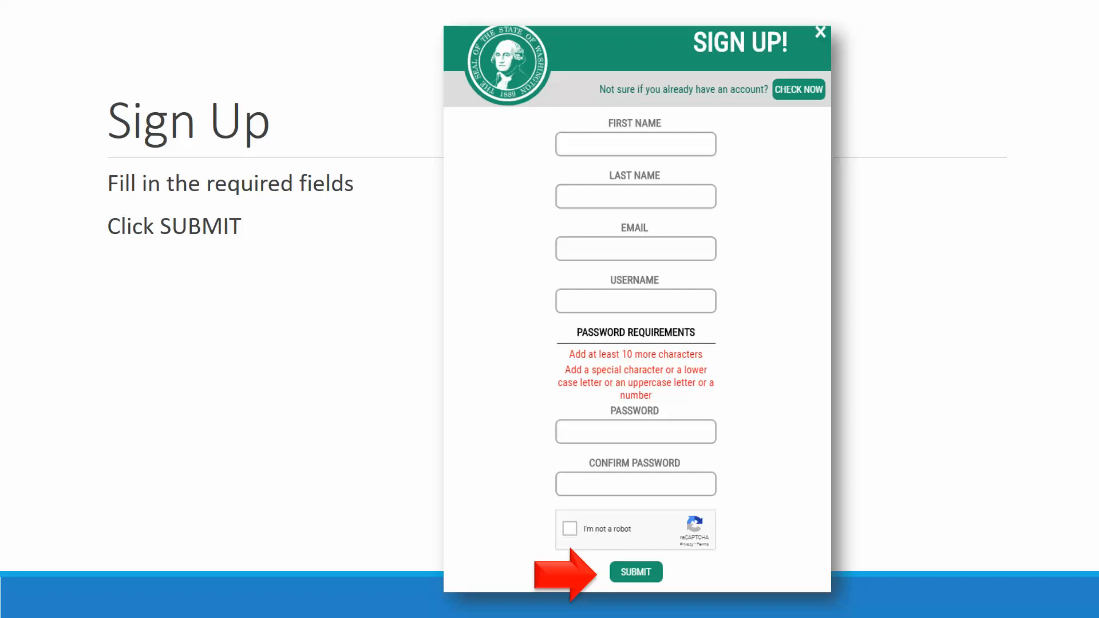
Step: Advance to the Log In slide showing the Account Activated confirmation
click(635, 572)
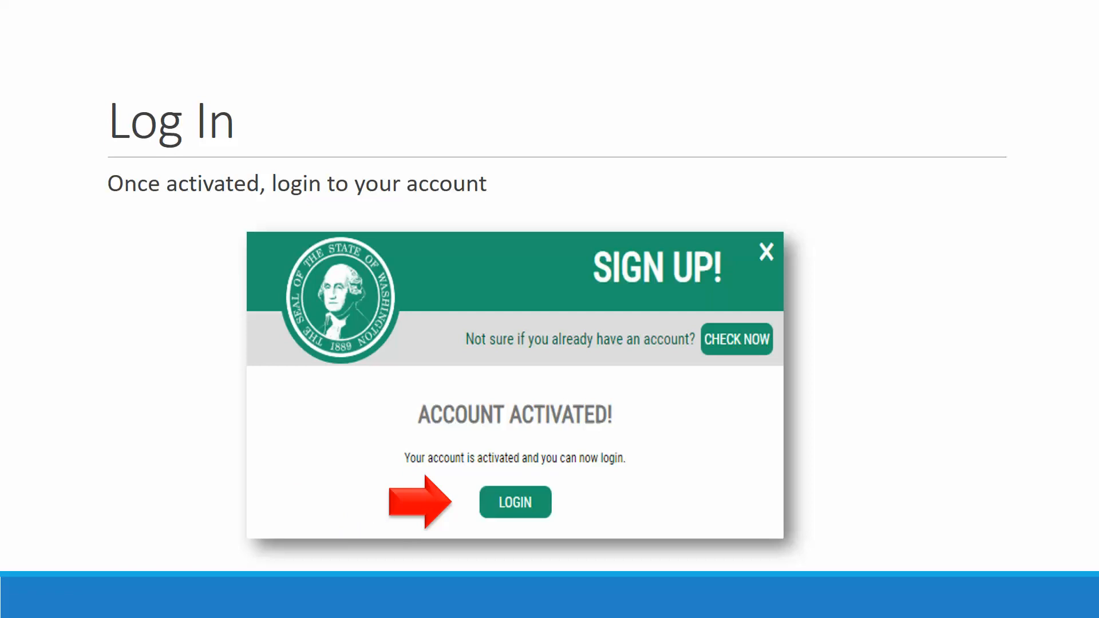
Step: Advance to the Registration Complete slide confirming the service was added
click(515, 502)
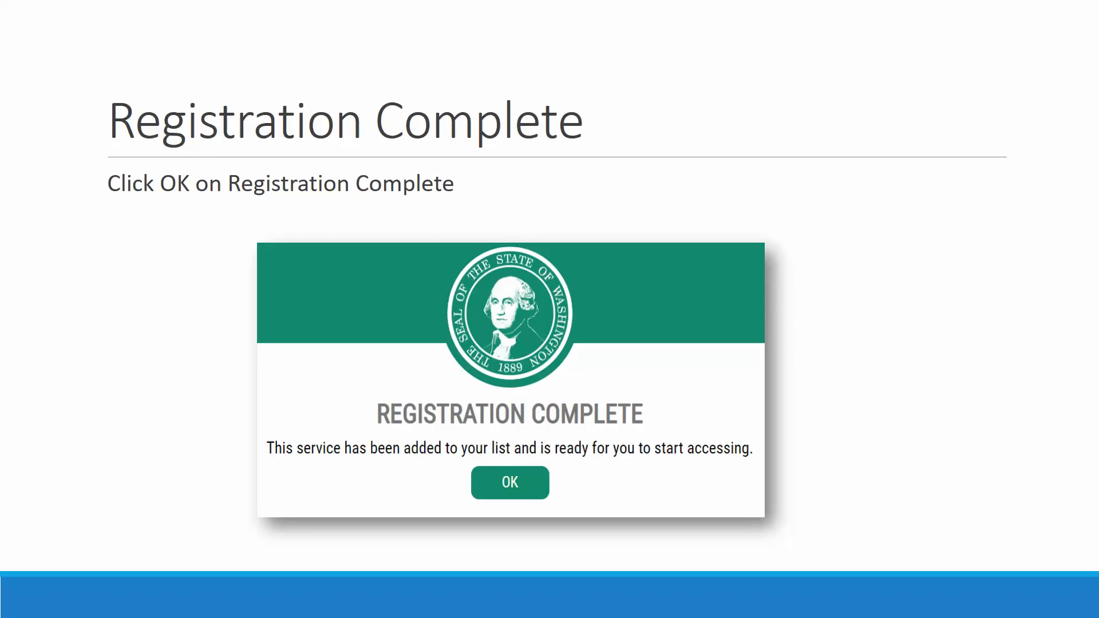
Step: Reveal the red arrow pointing at OK, then advance to the Access slide
click(510, 483)
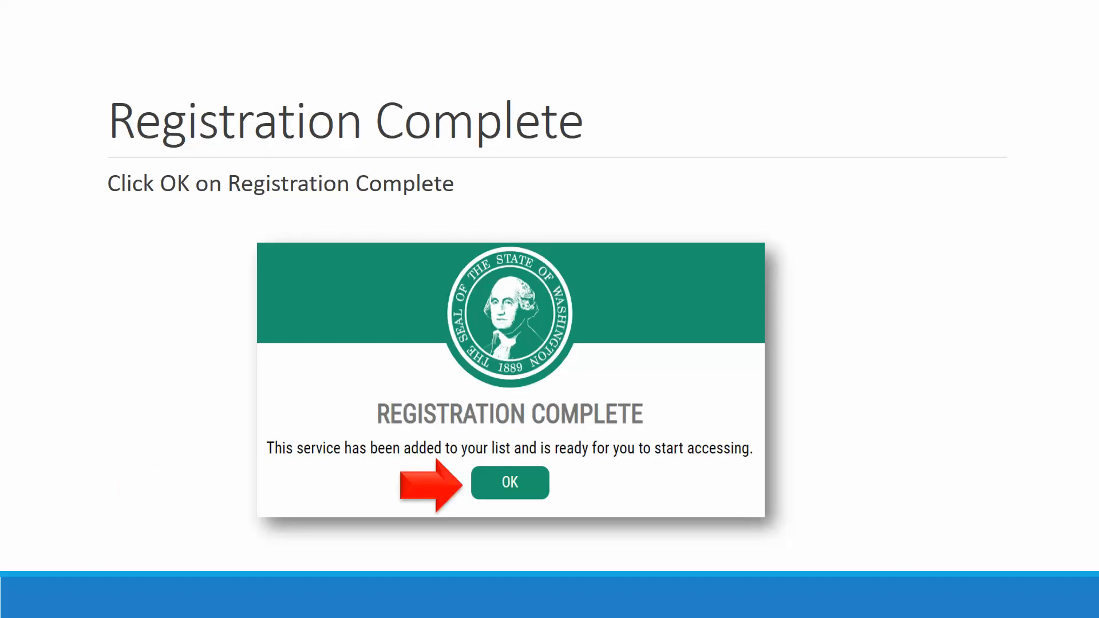
click(509, 482)
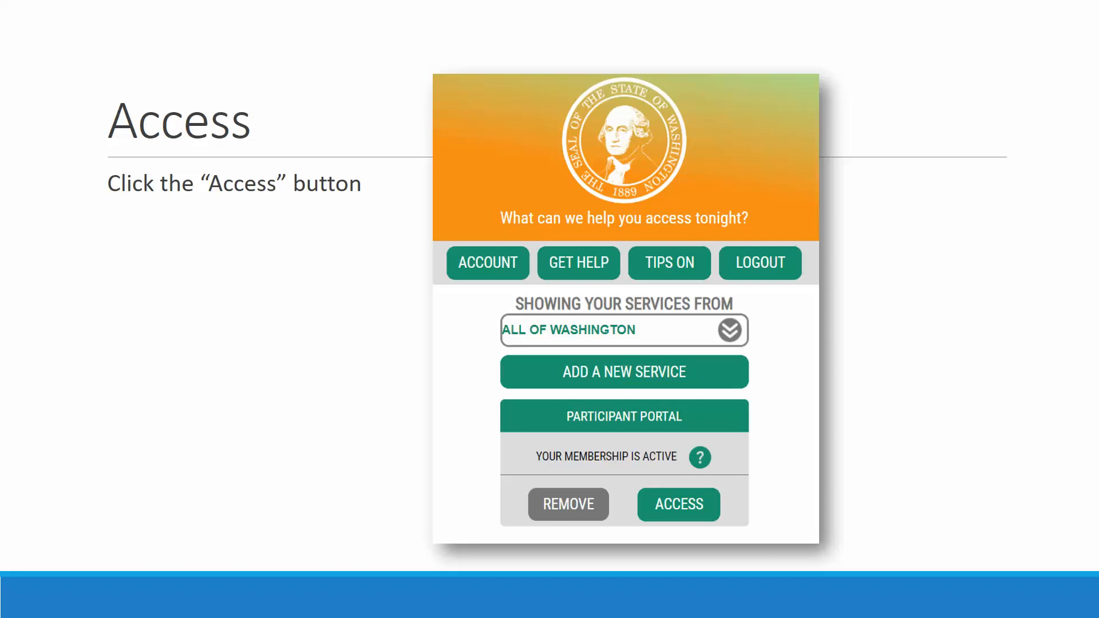
Step: Reveal the red arrow beside ACCESS, then advance to the Now Accessing slide
click(677, 504)
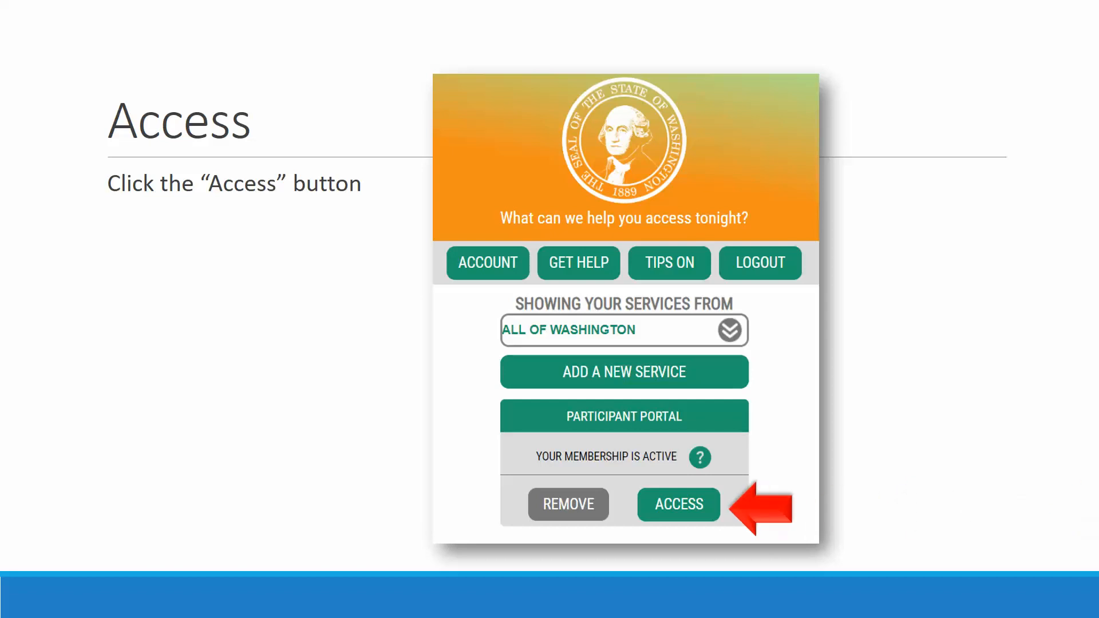
click(677, 504)
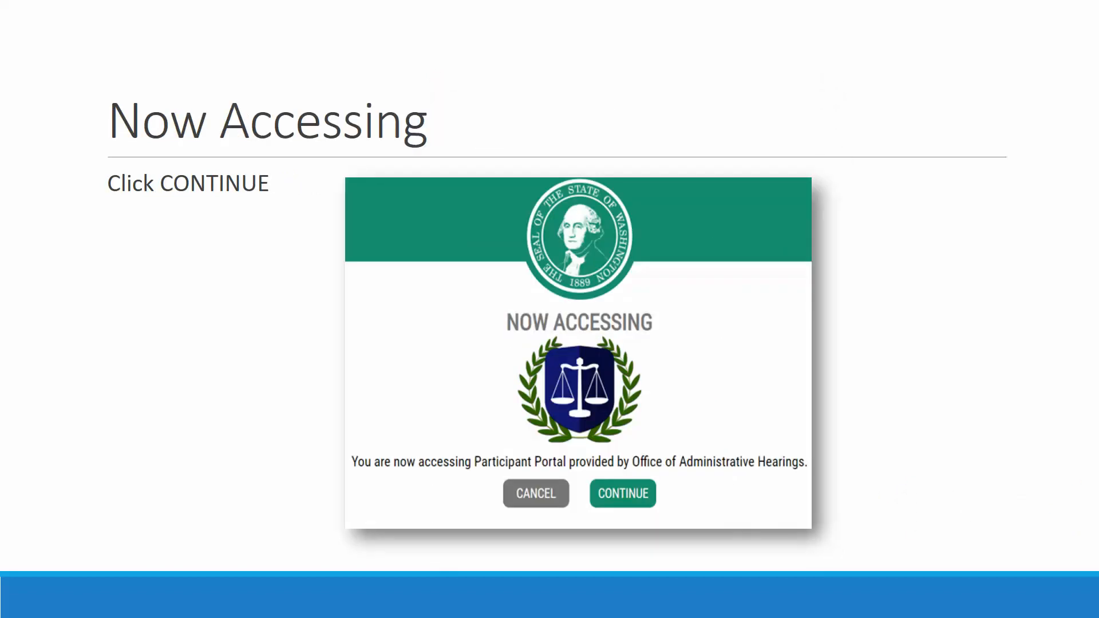